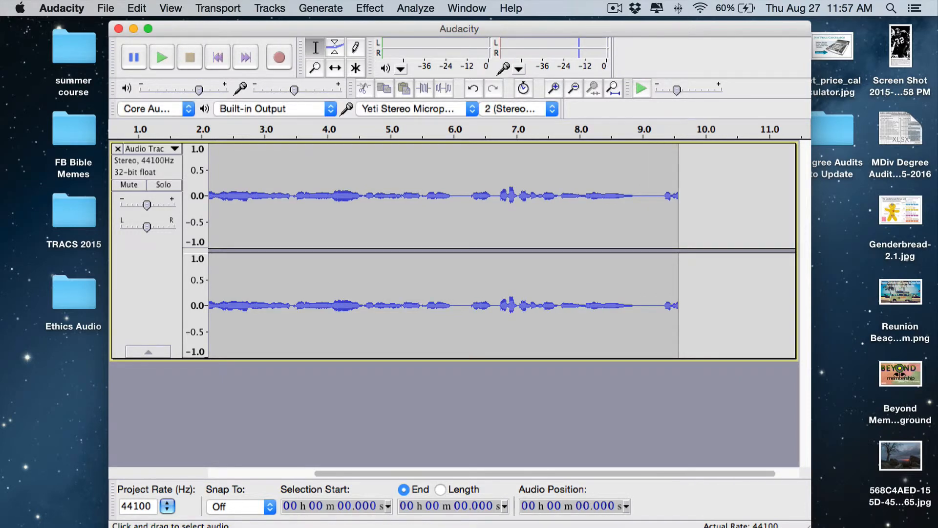
Switch from Audacity to the ScreenFlow "Video Recording Tools" project.
key(cmd+tab)
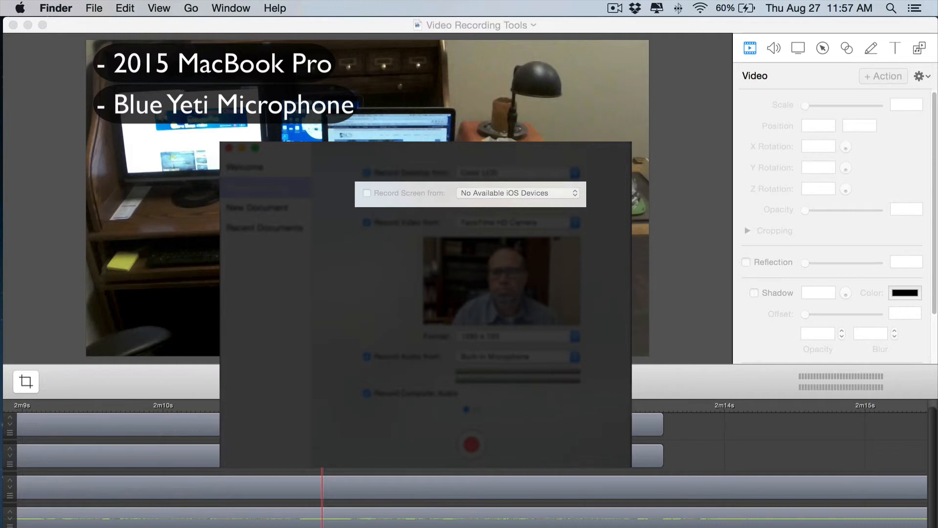
Dismiss the Configure Recording window and return to the desk clip in the editor.
click(258, 188)
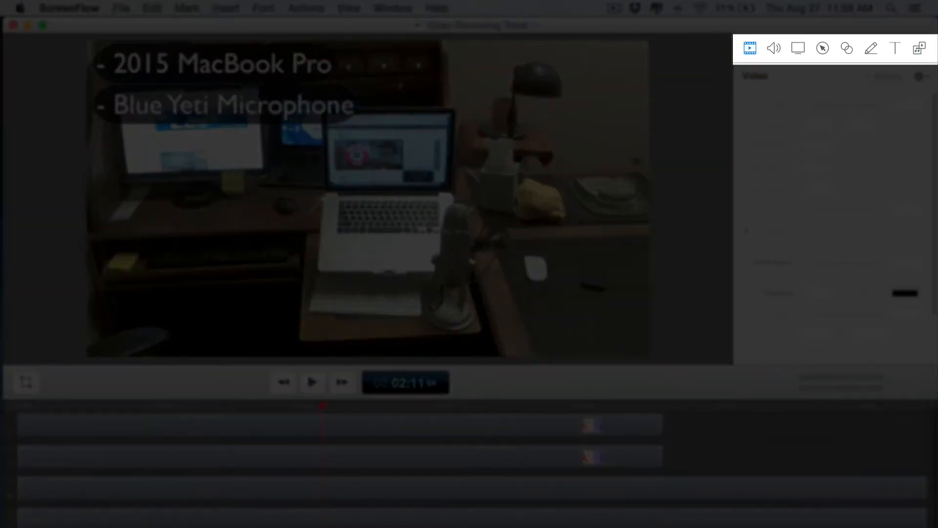
Review the Callout and Touch Callout inspectors, then show the media library listing the ZOOM and IMG clips.
click(774, 48)
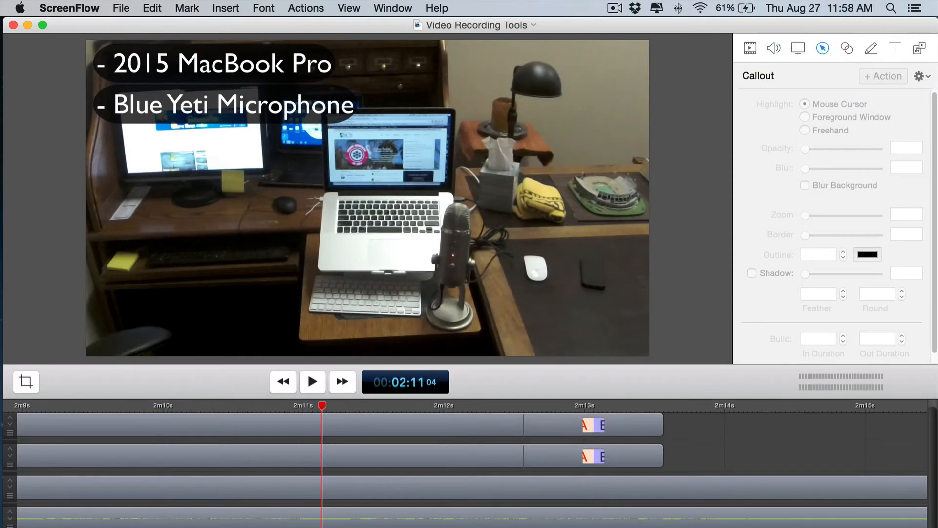
click(846, 48)
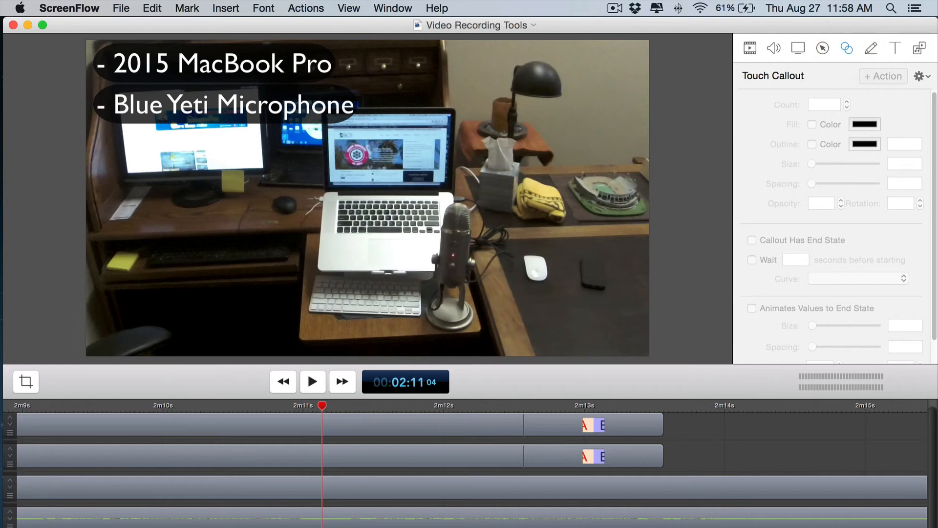
click(921, 48)
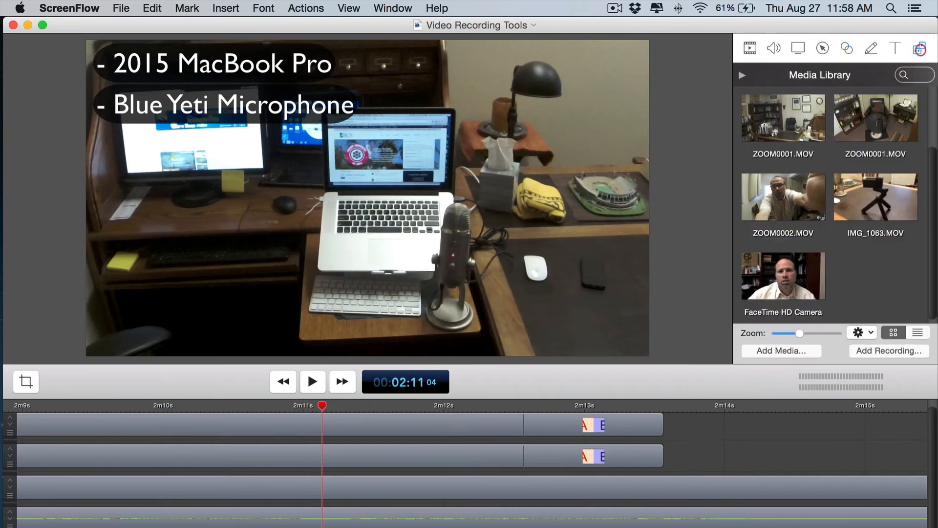